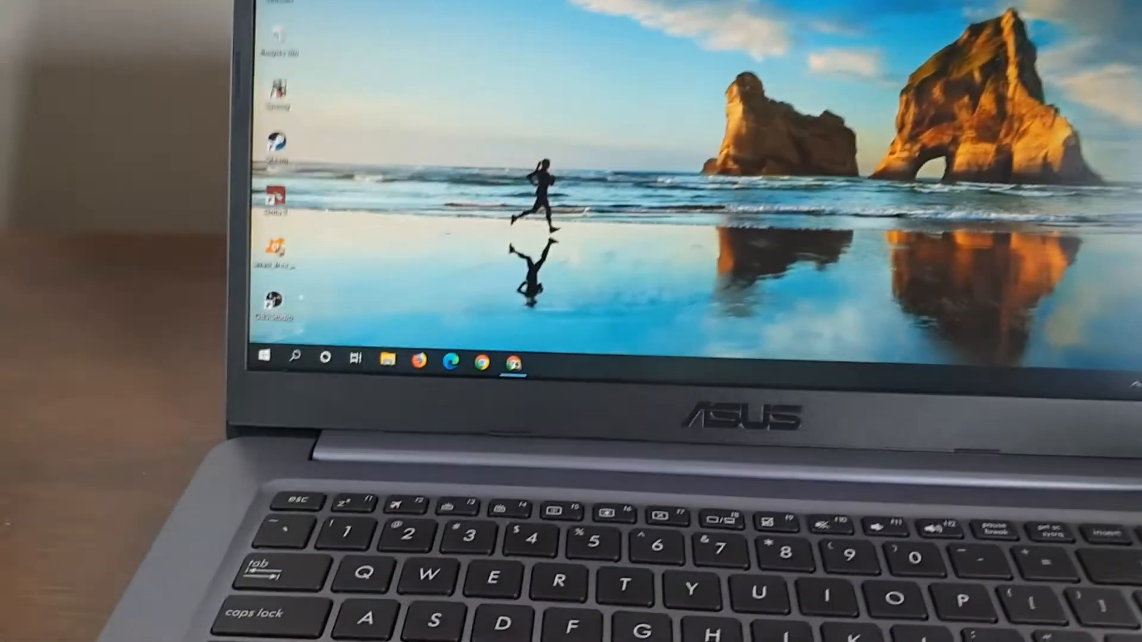
# Step: Open Windows Settings from the Start menu and go to the Bluetooth devices page
pyautogui.click(263, 357)
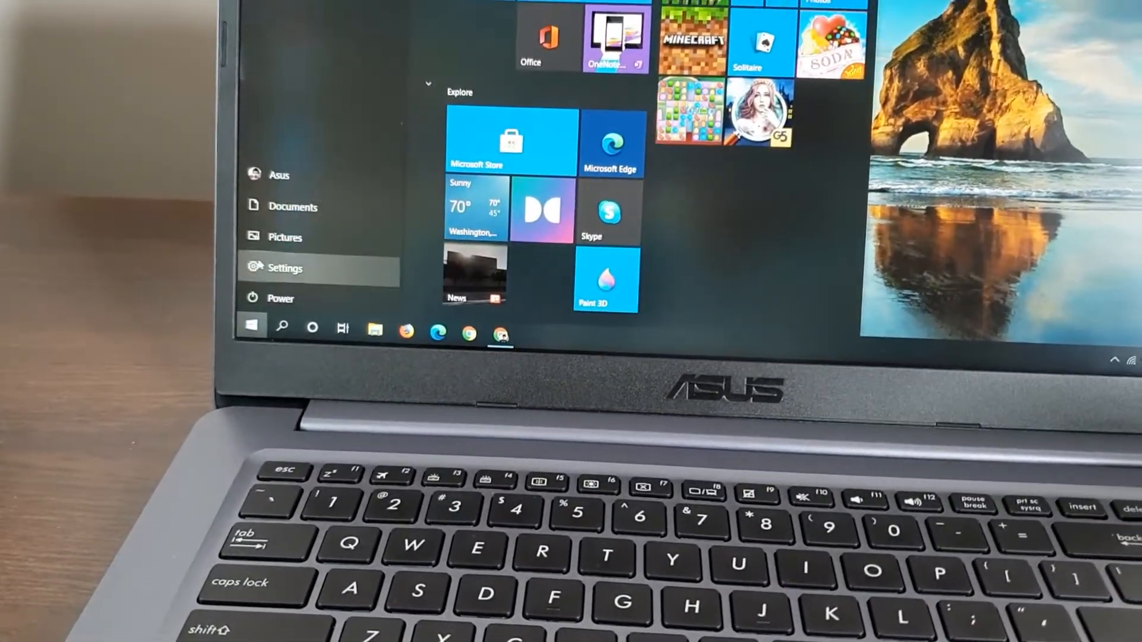
pyautogui.click(285, 268)
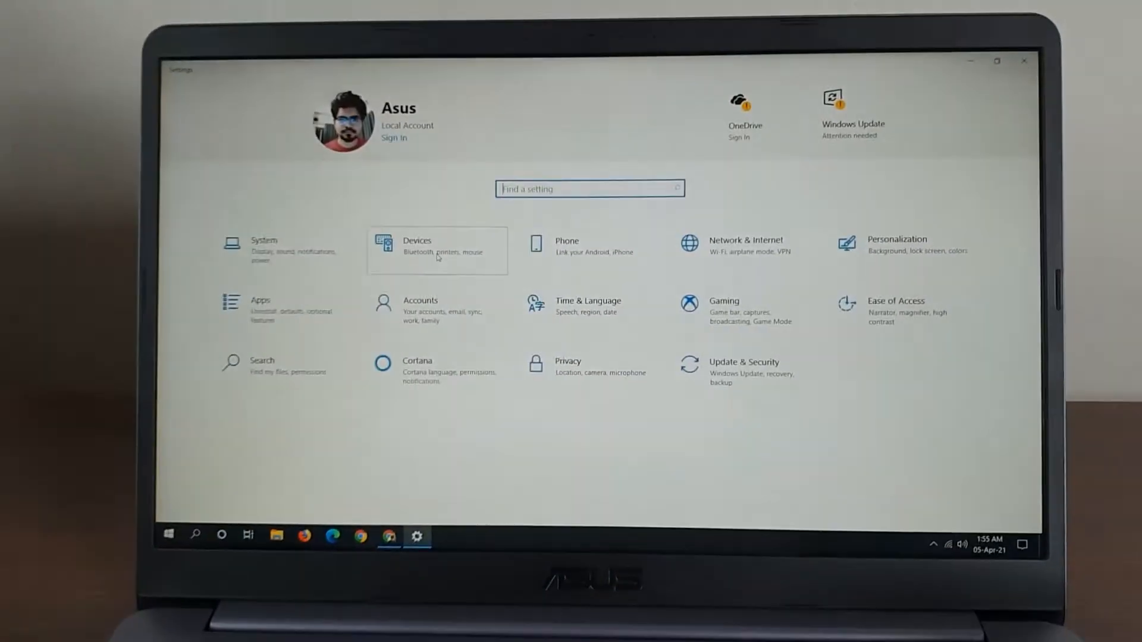
pyautogui.click(418, 250)
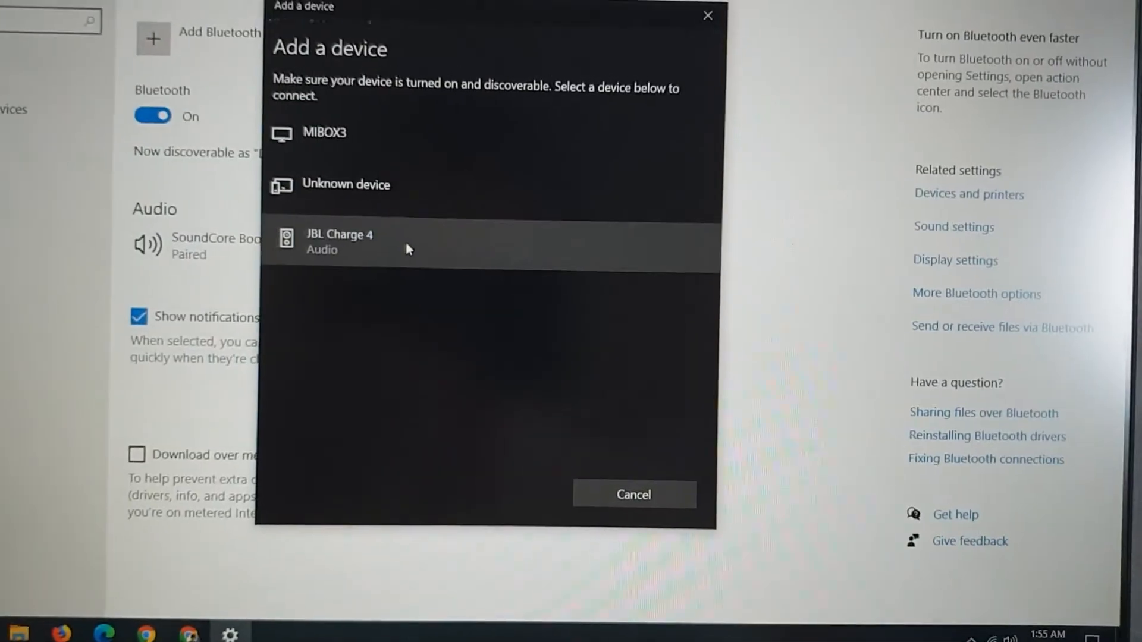
# Step: Select the JBL Charge 4 speaker from the available Bluetooth devices to pair it
pyautogui.click(338, 241)
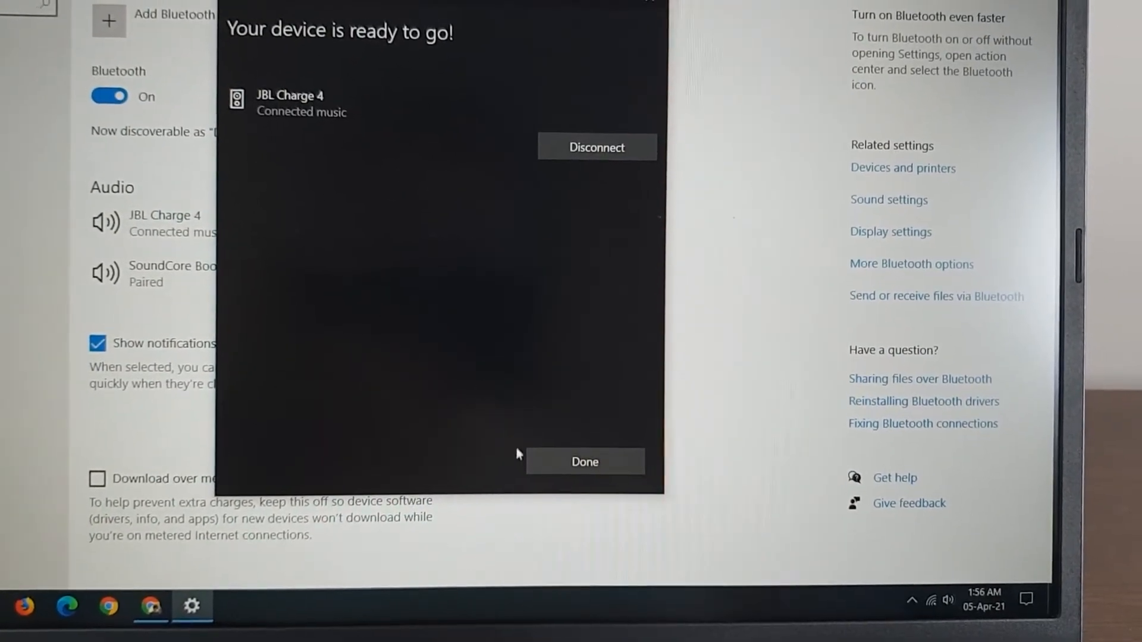
# Step: Dismiss the 'device is ready to go' confirmation for JBL Charge 4
pyautogui.click(584, 461)
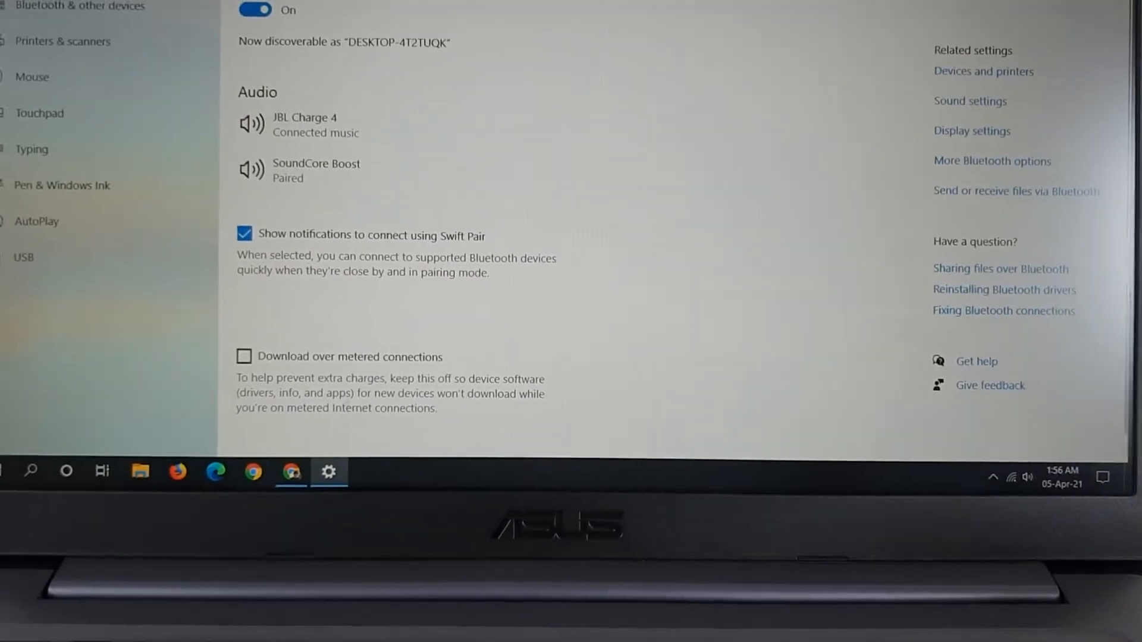
# Step: Bring up the YouTube 'Adventures – A Himitsu' video and play it
pyautogui.click(275, 471)
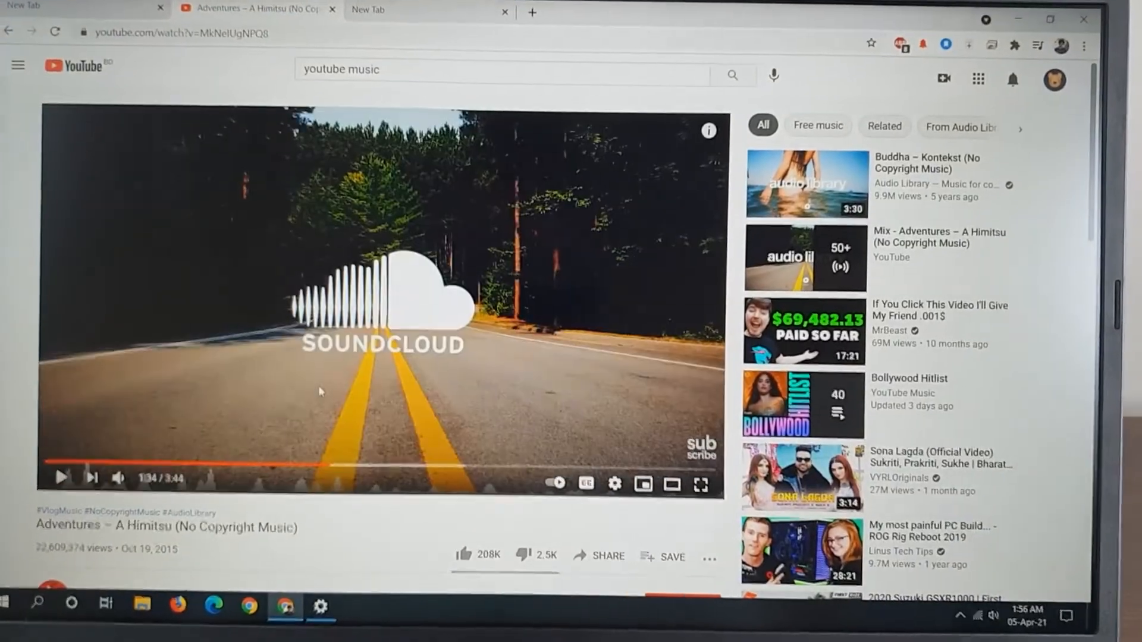
pyautogui.click(62, 477)
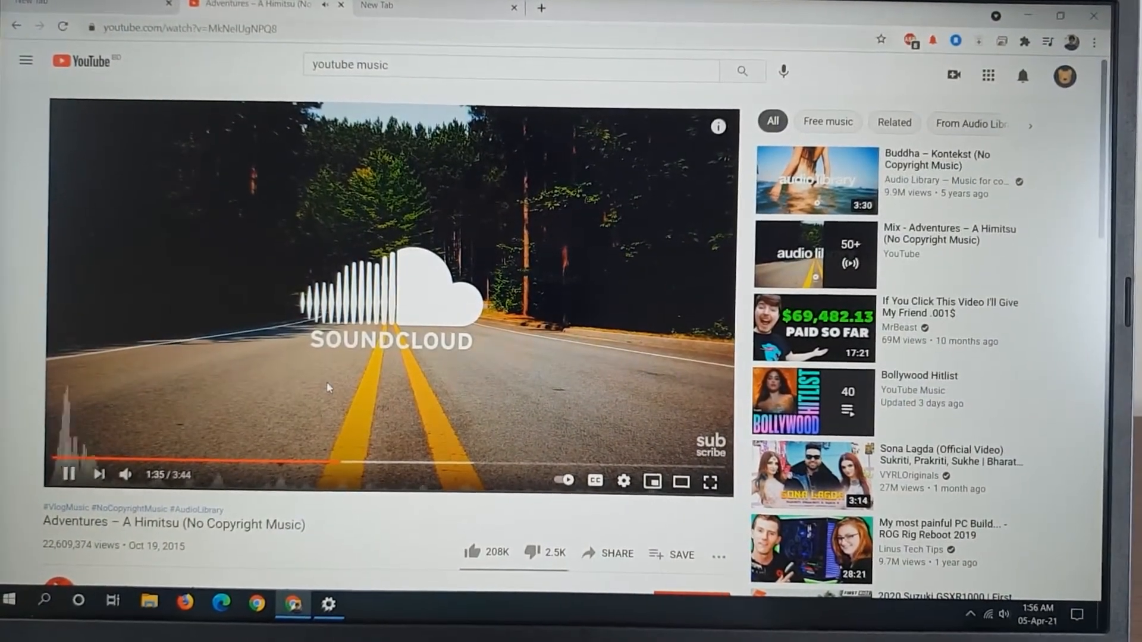